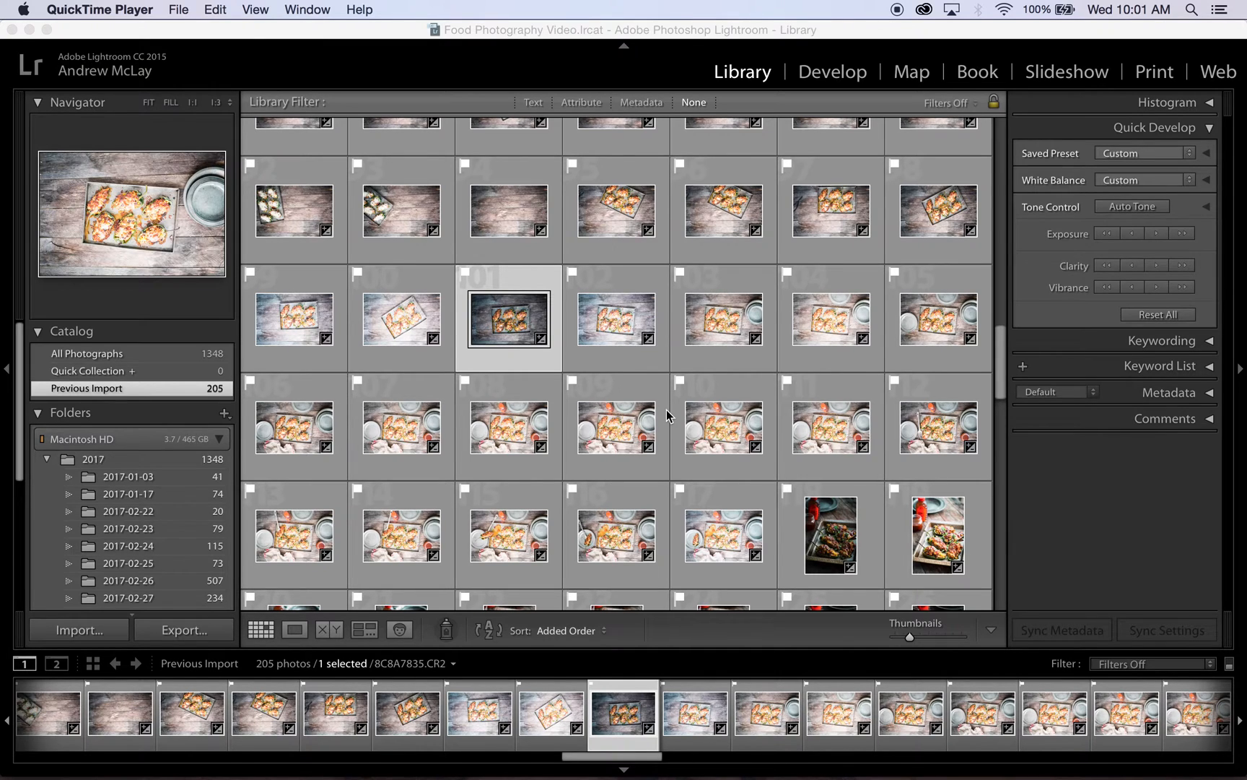
mouse_move(537, 319)
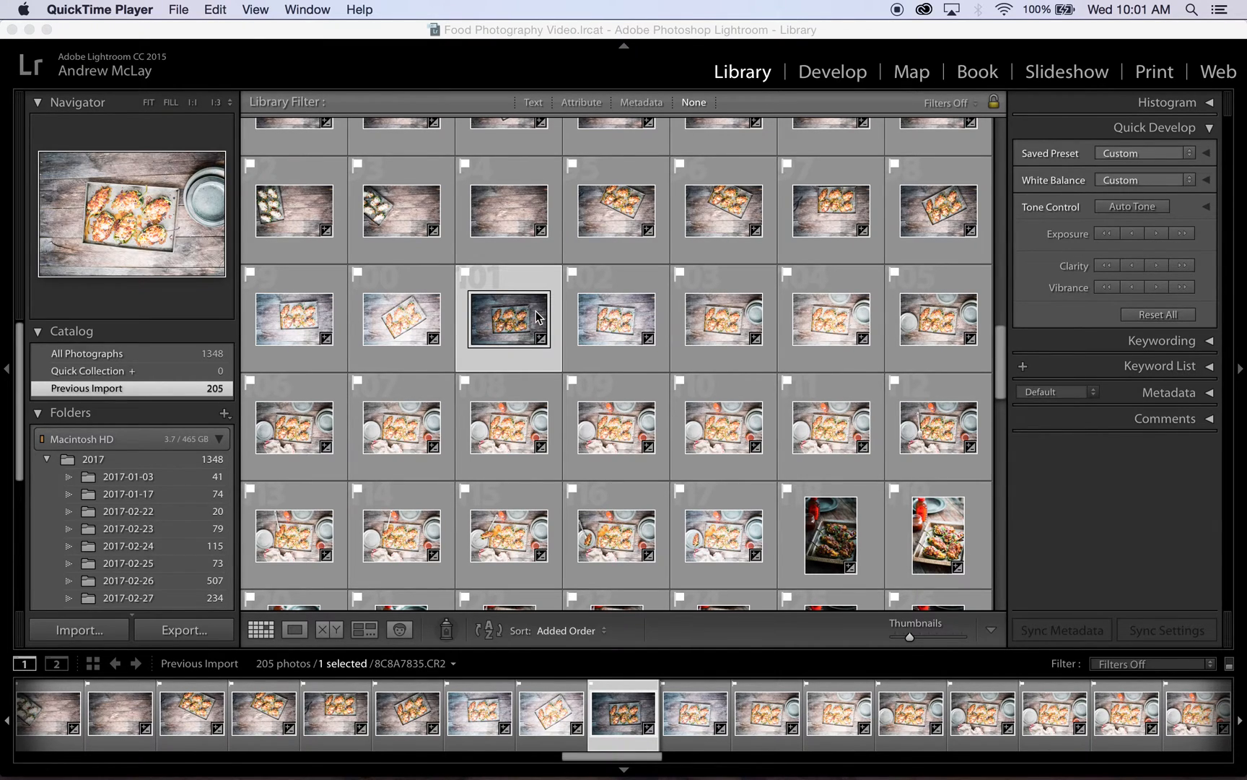
- Scroll through the grid and show the dark stuffed-pepper target photo enlarged in Loupe view
scroll("down", 3)
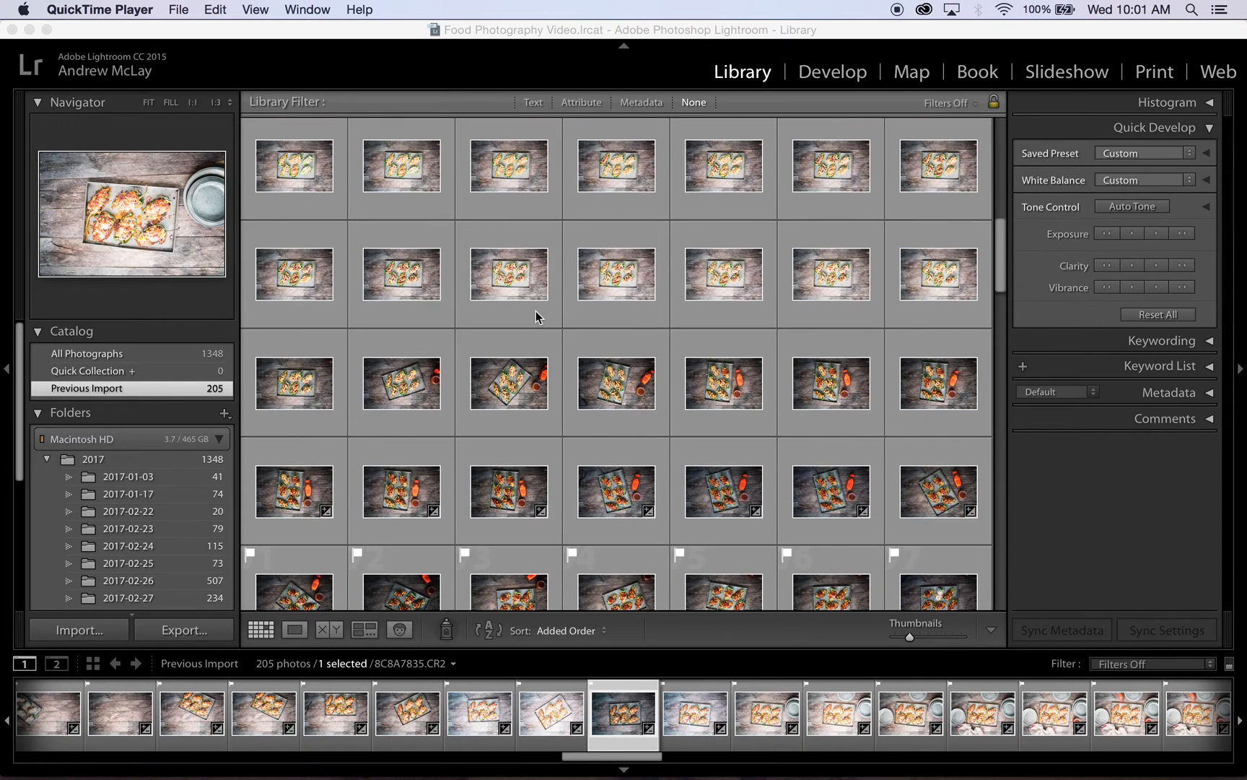
scroll("down", 3)
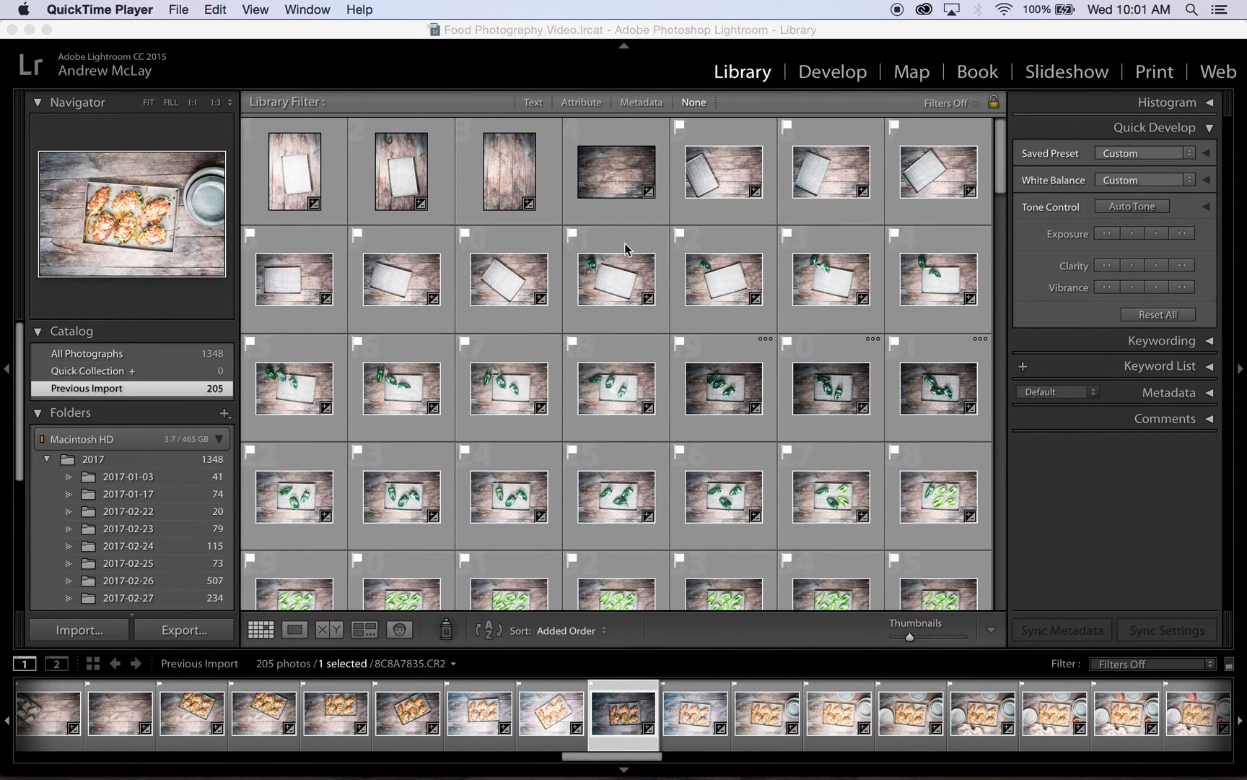
scroll("down", 3)
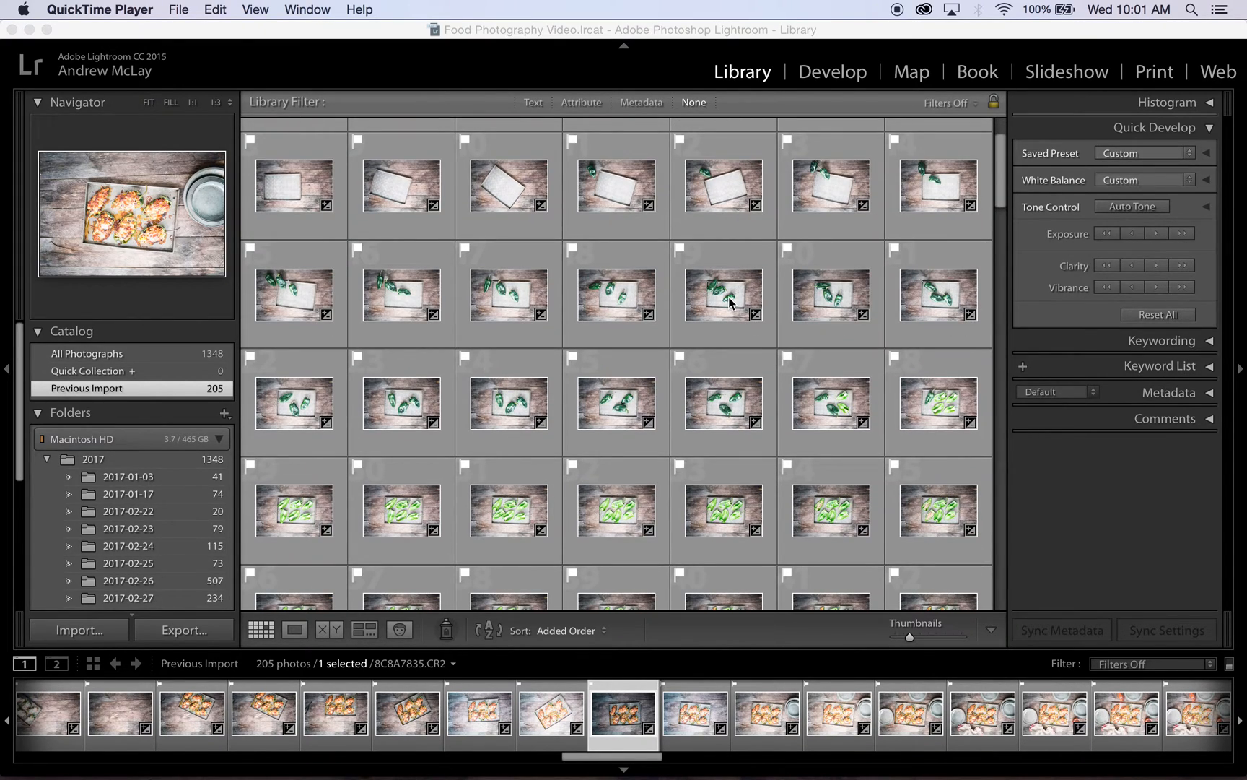
scroll("down", 3)
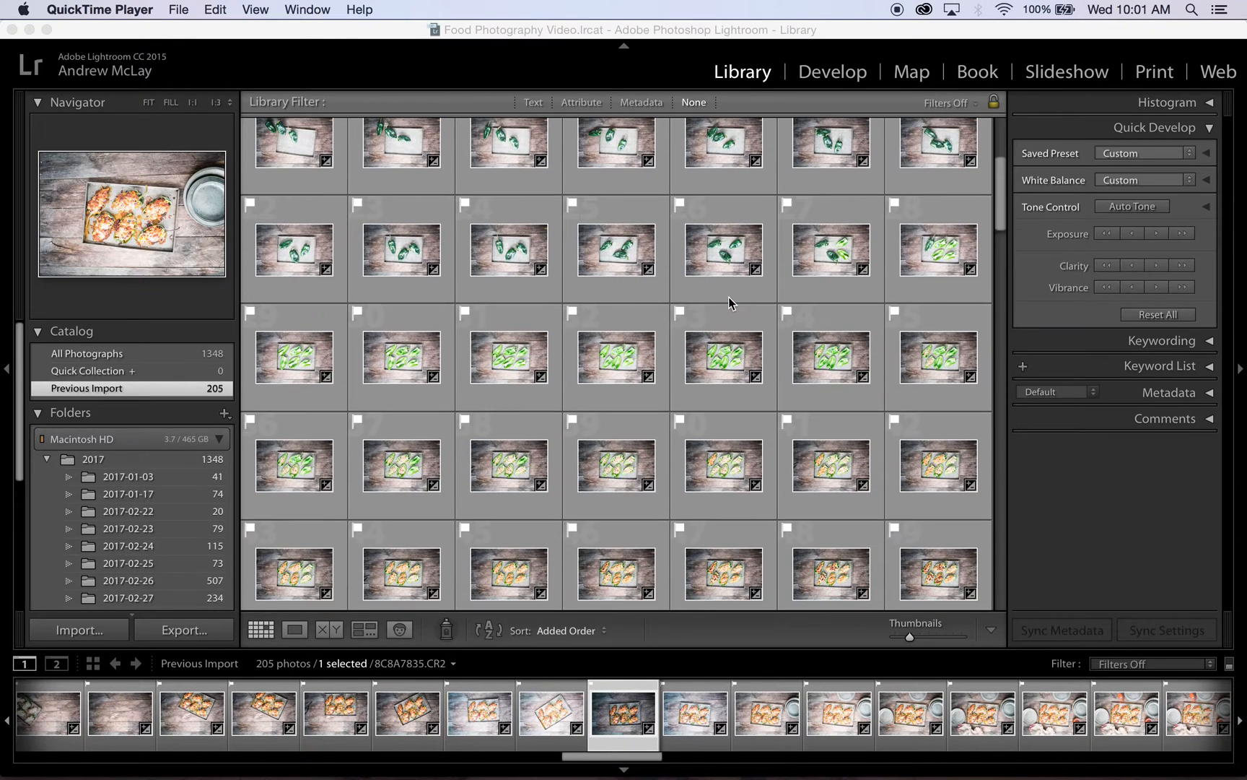
scroll("down", 3)
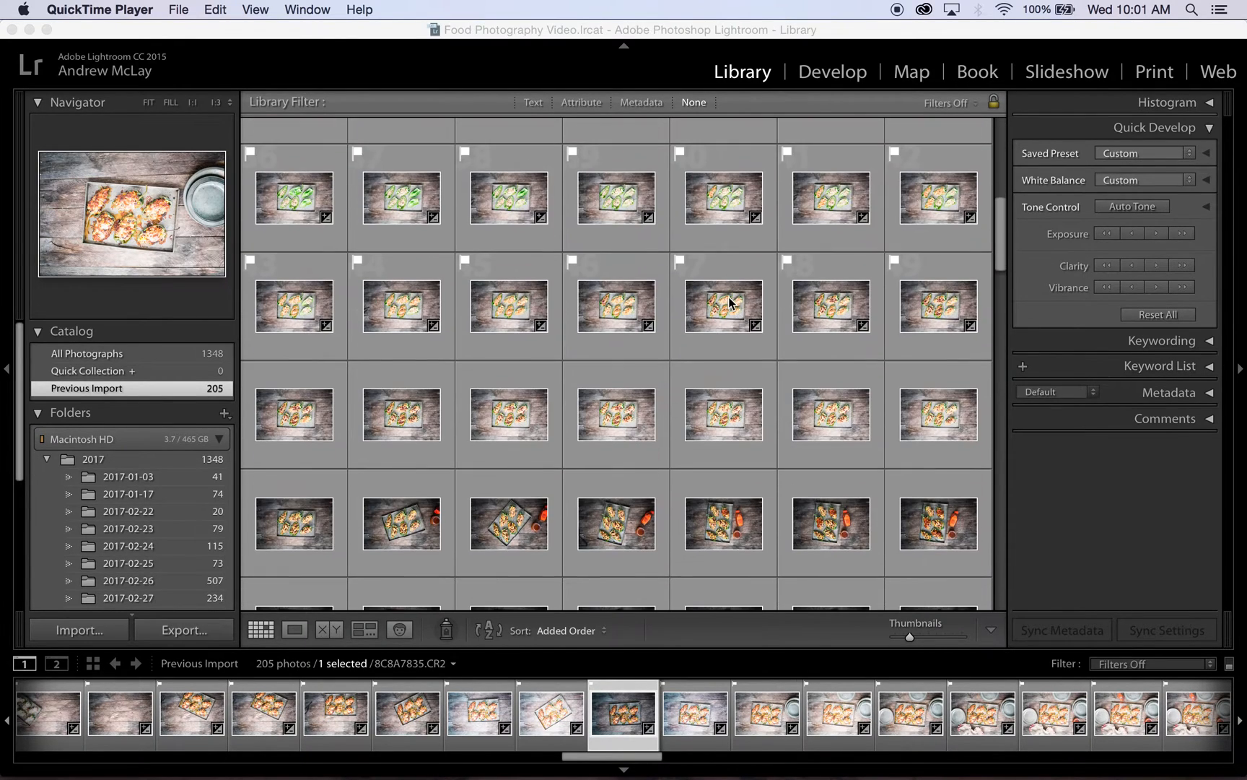
scroll("down", 3)
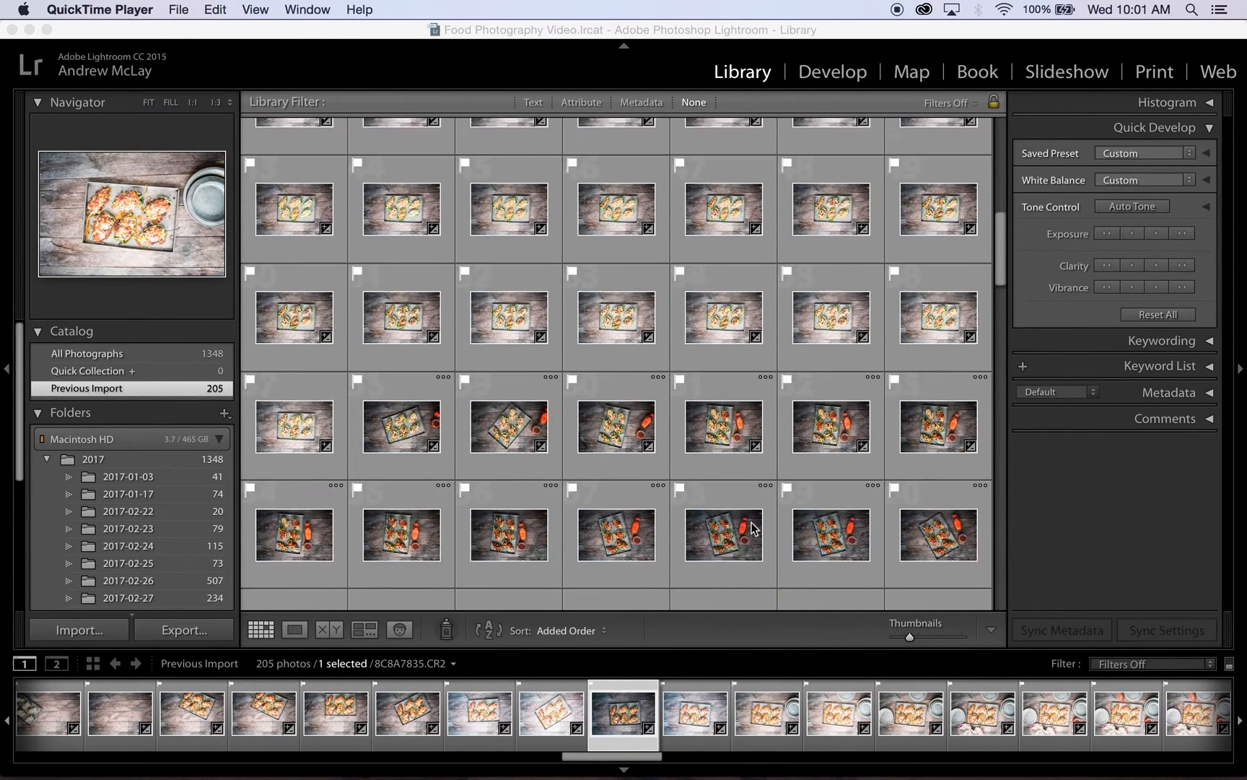
scroll("down", 3)
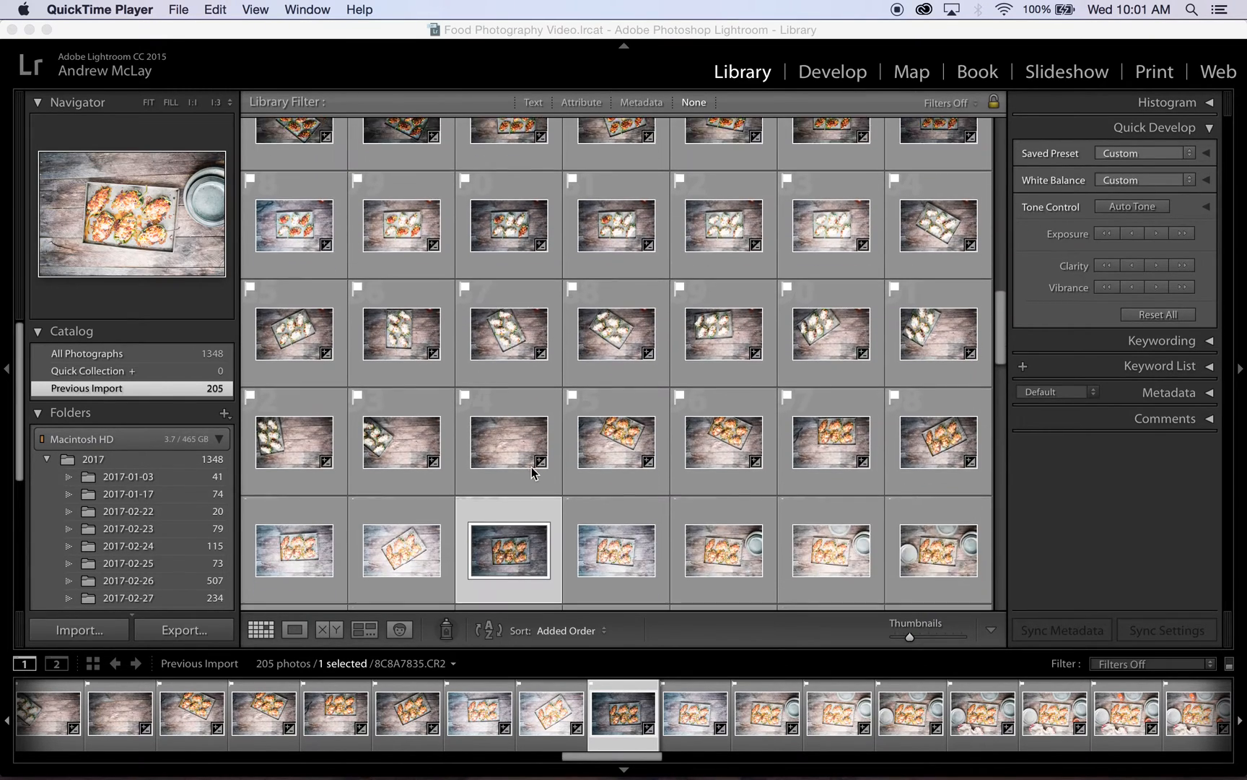
scroll("down", 3)
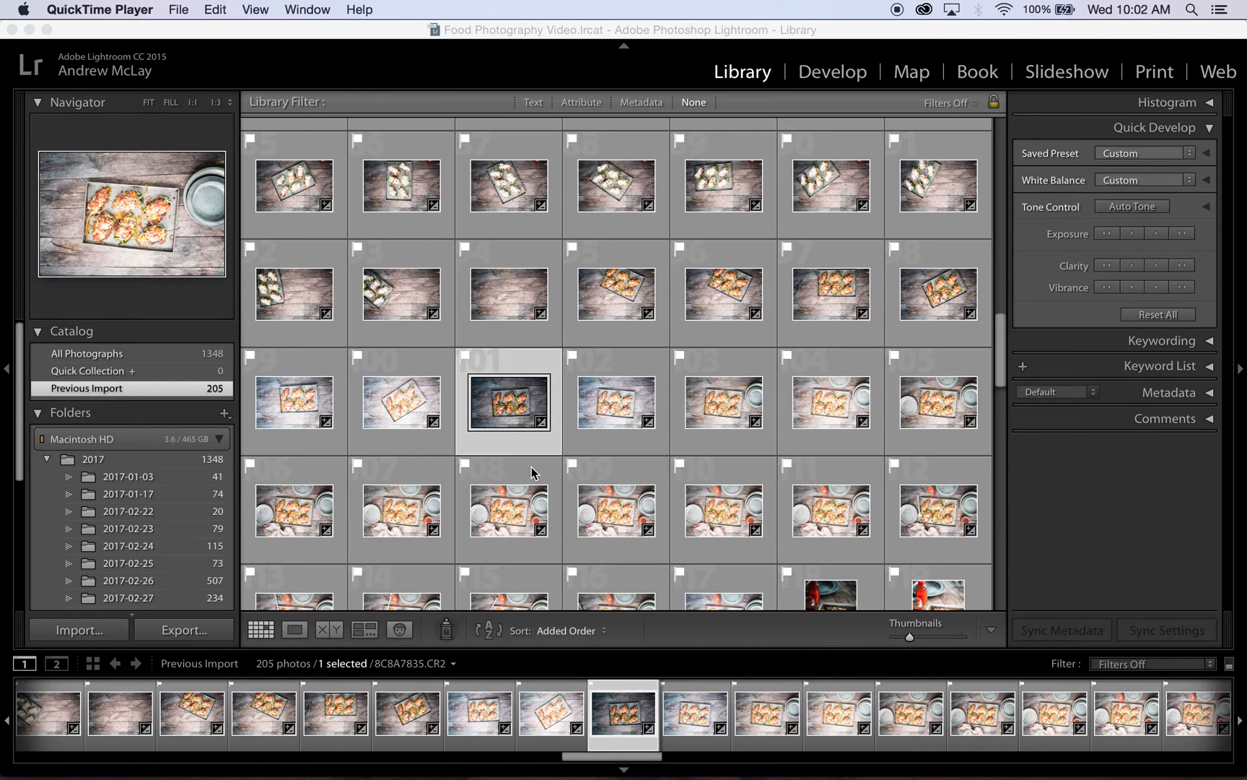
mouse_move(521, 379)
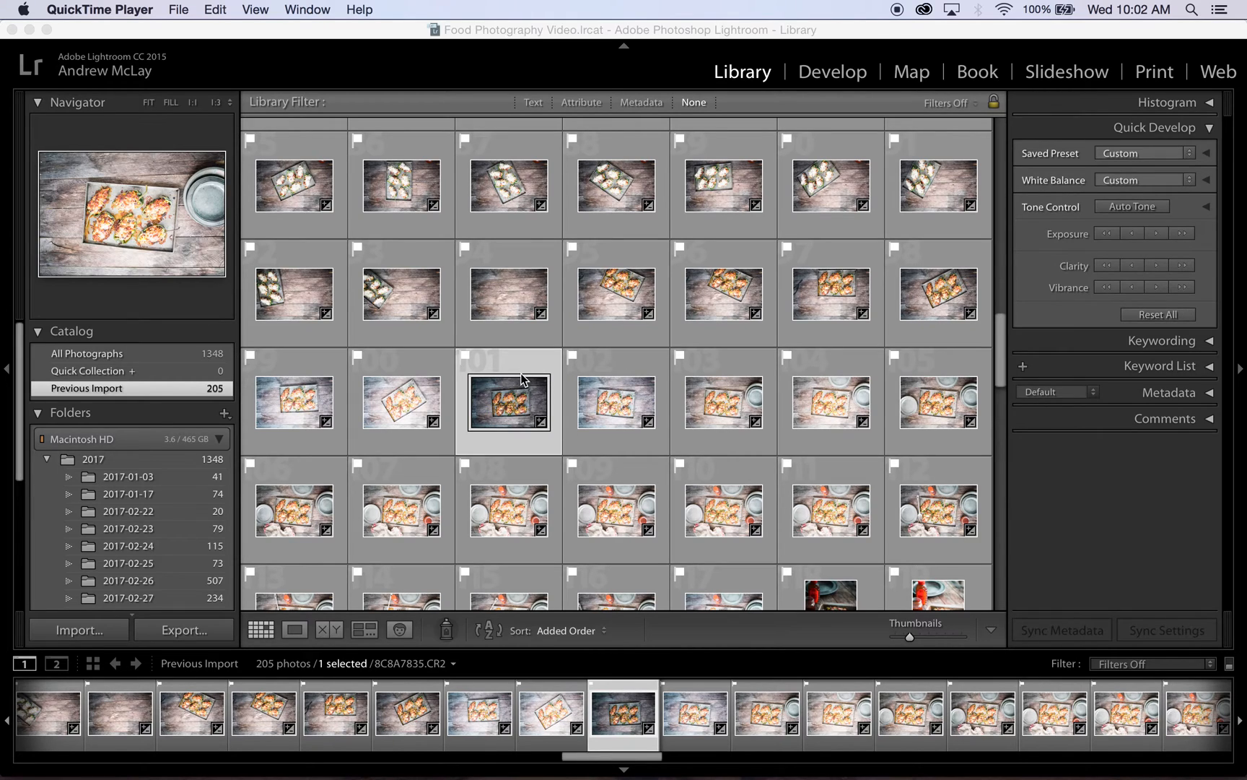
mouse_move(602, 448)
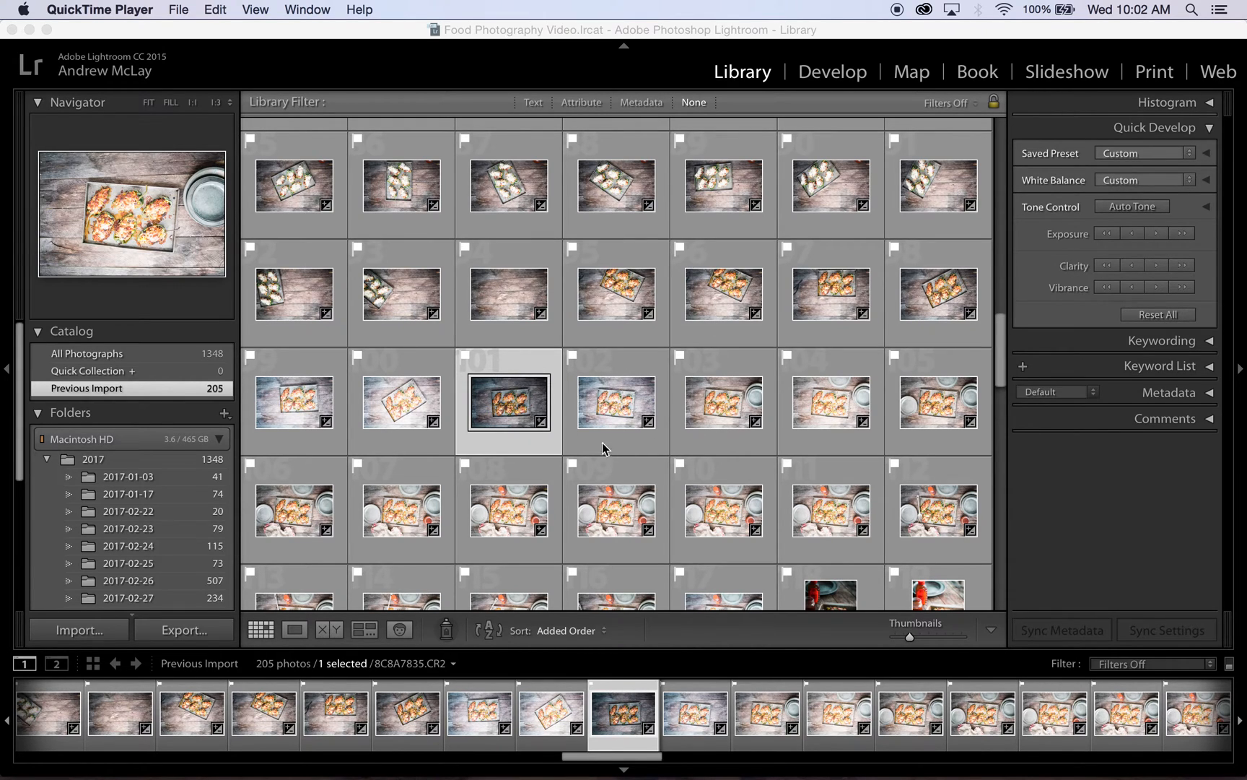
left_click(295, 629)
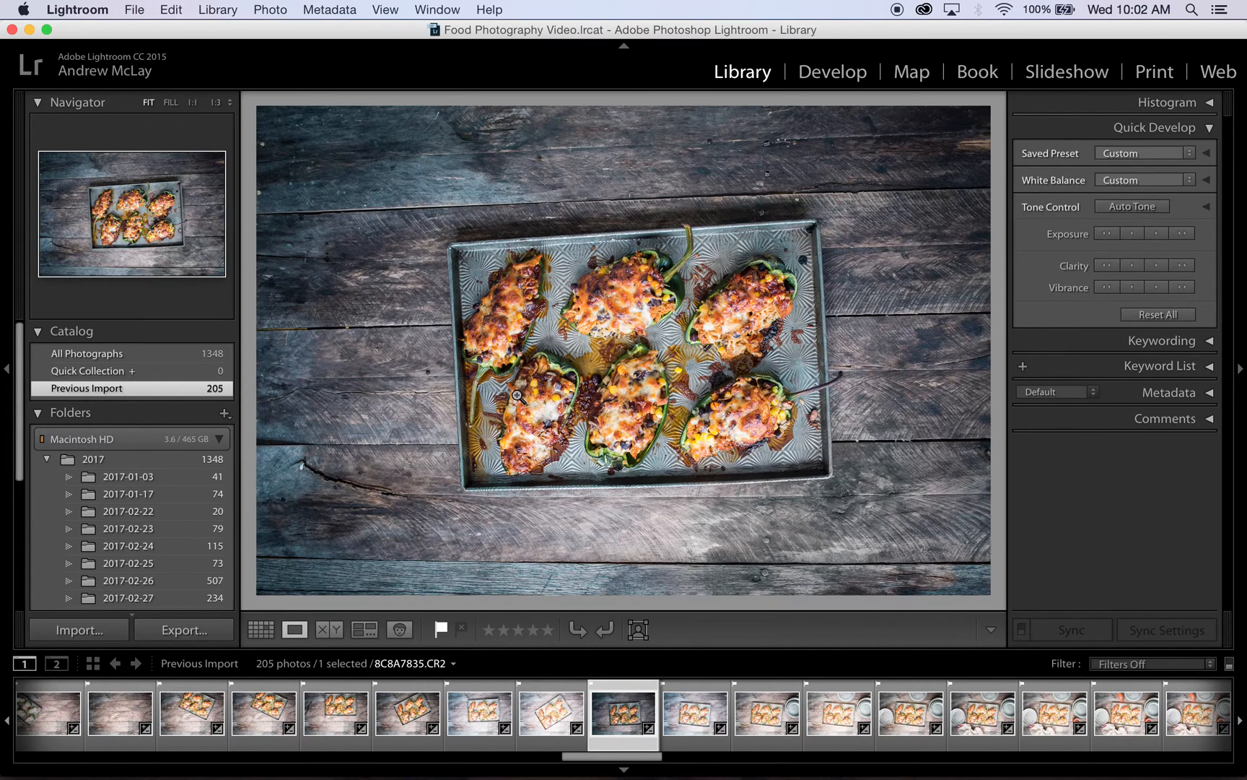
mouse_move(639, 490)
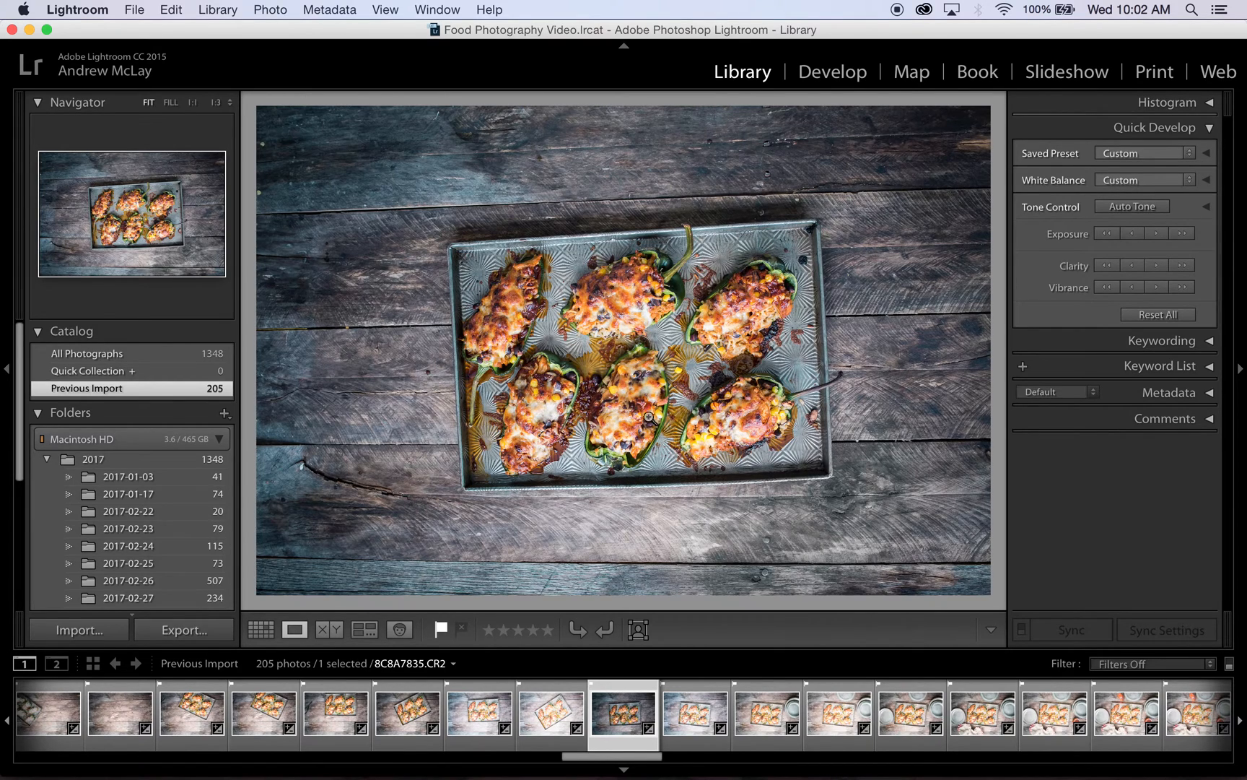
mouse_move(414, 577)
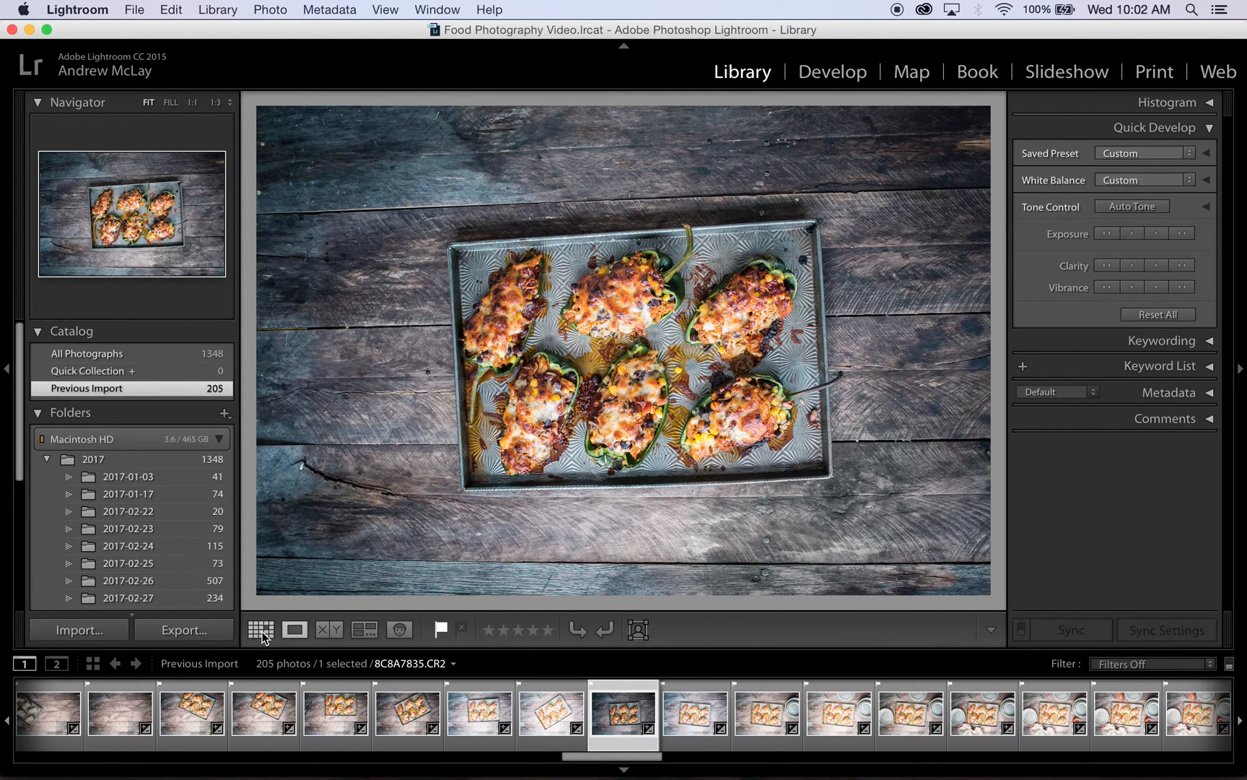
- Return to Grid view, make the pepper shot active and Shift-extend the selection to 114 photos
left_click(260, 629)
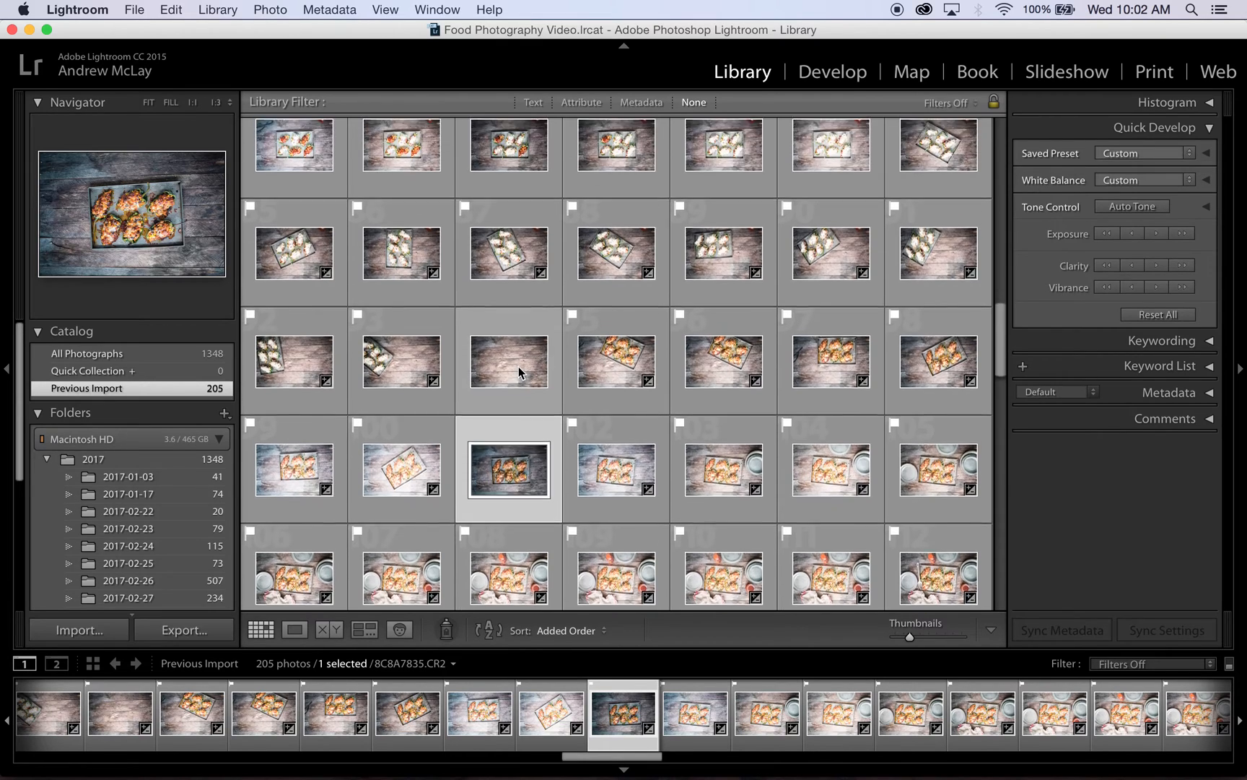
scroll("down", 3)
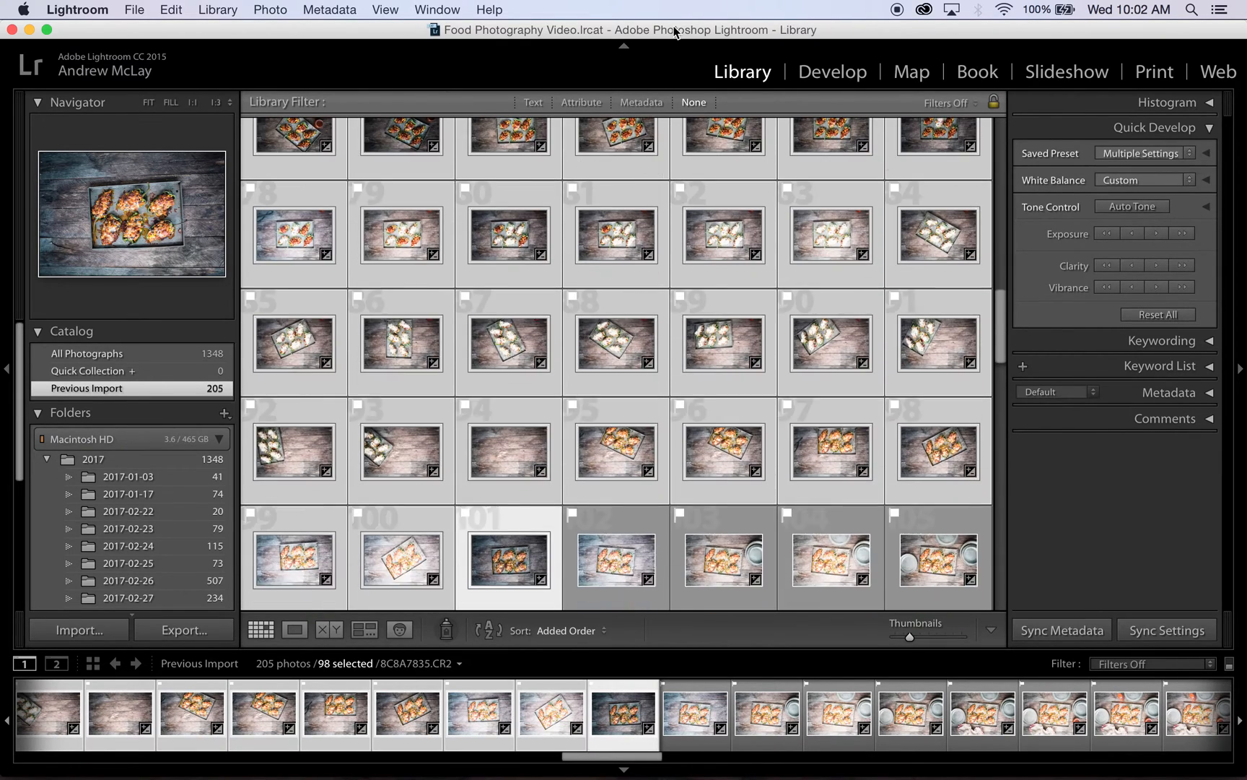
scroll("down", 3)
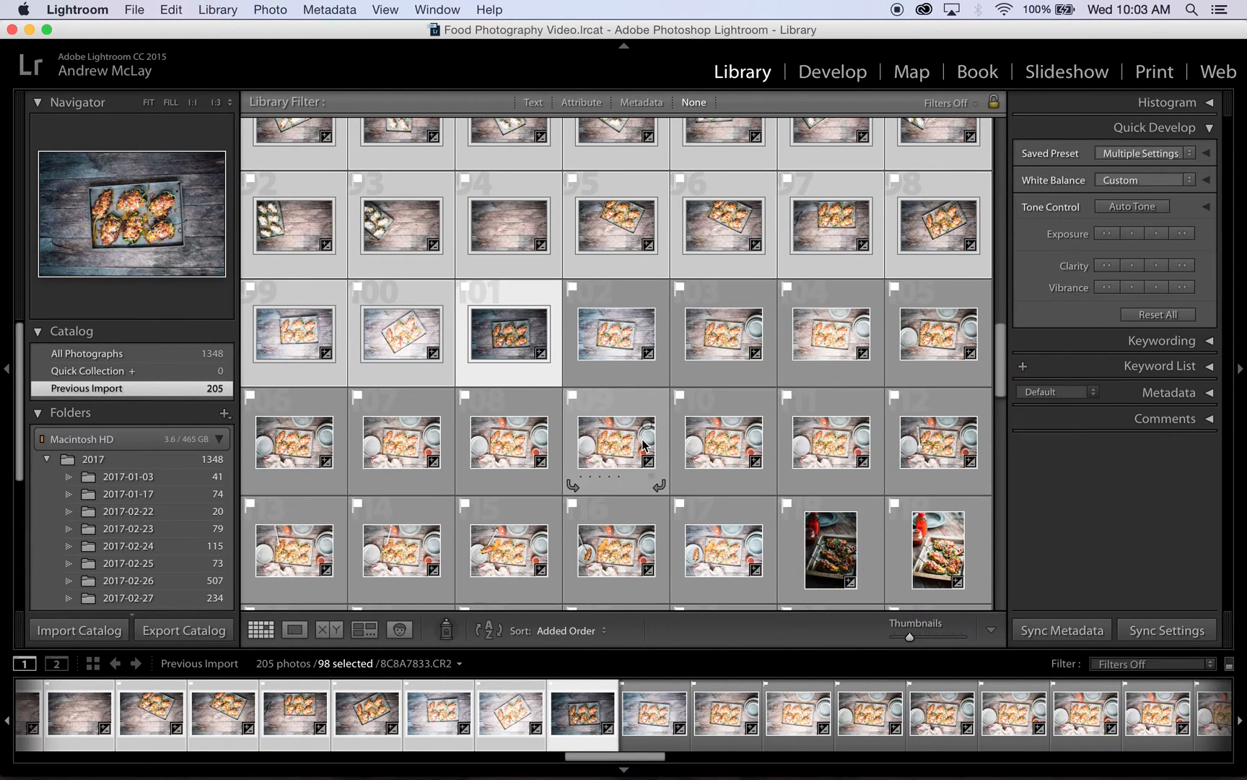
left_click(507, 333)
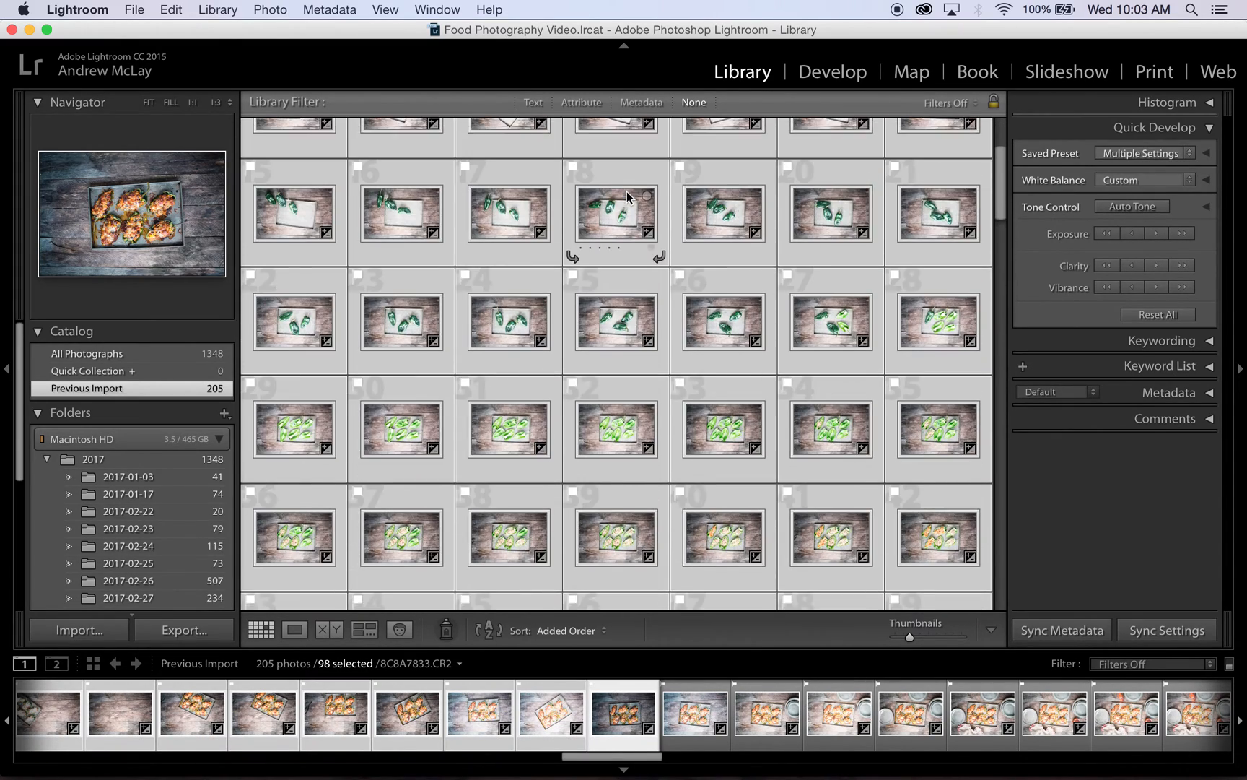
scroll("down", 3)
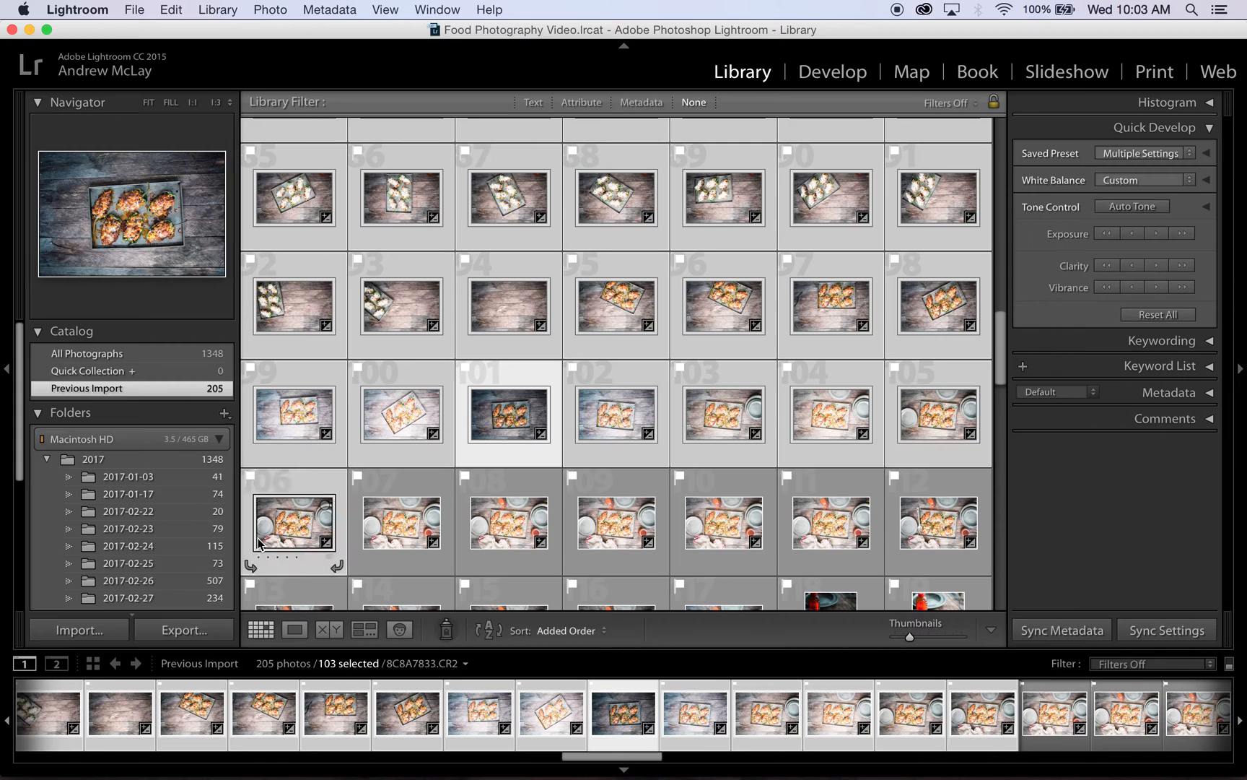
left_click(401, 522)
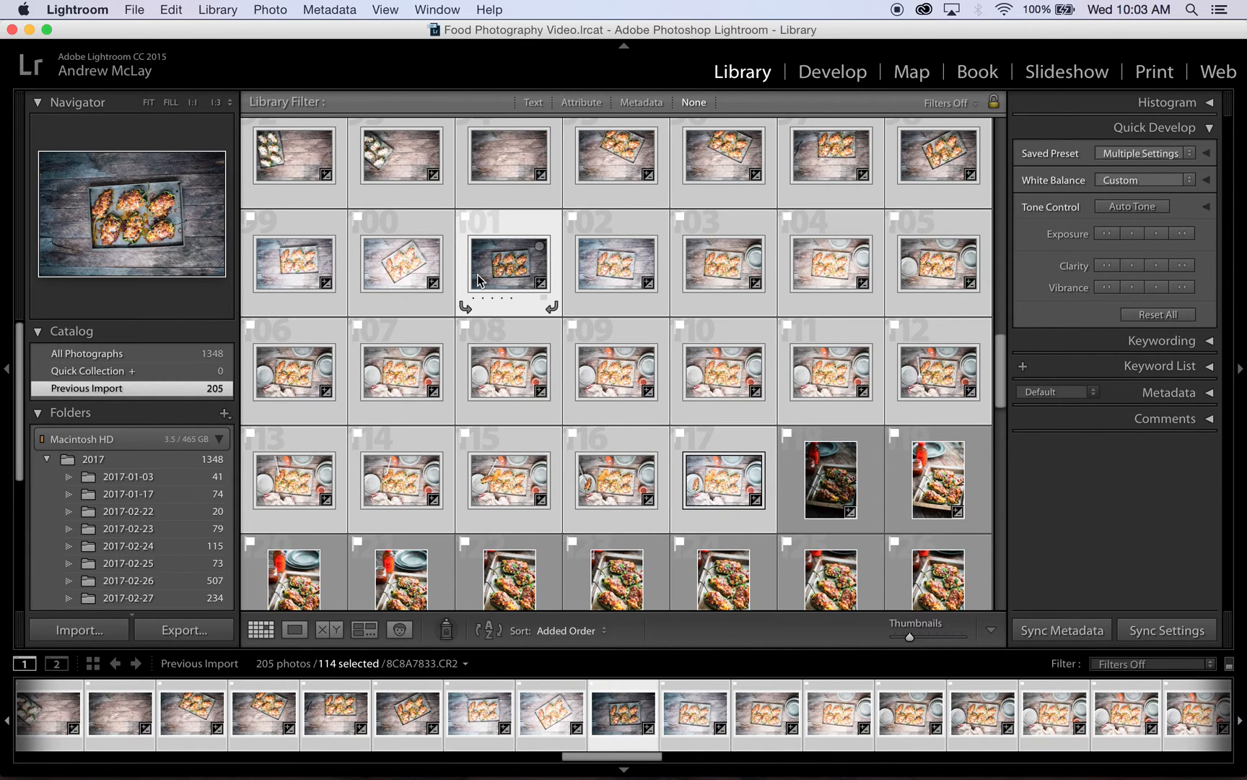
mouse_move(278, 18)
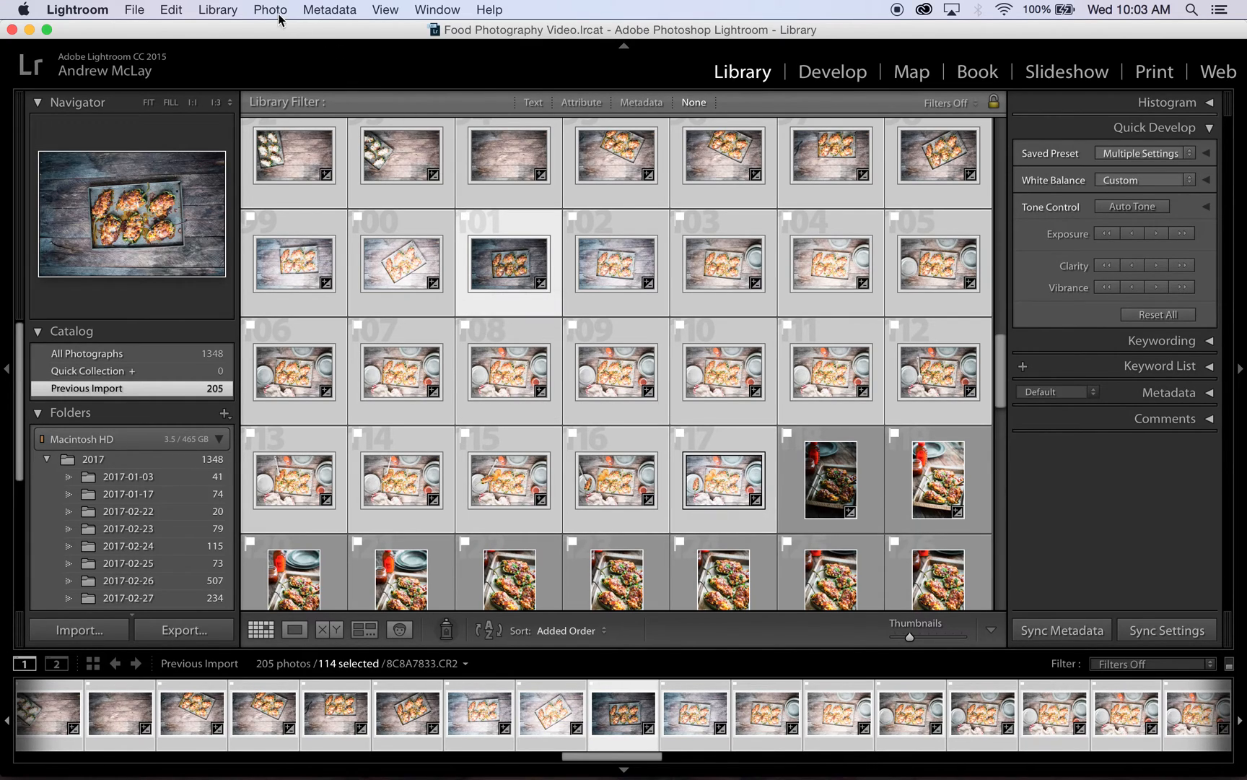
- Run Photo > Develop Settings > Match Total Exposures on the 114 selected photos
left_click(269, 10)
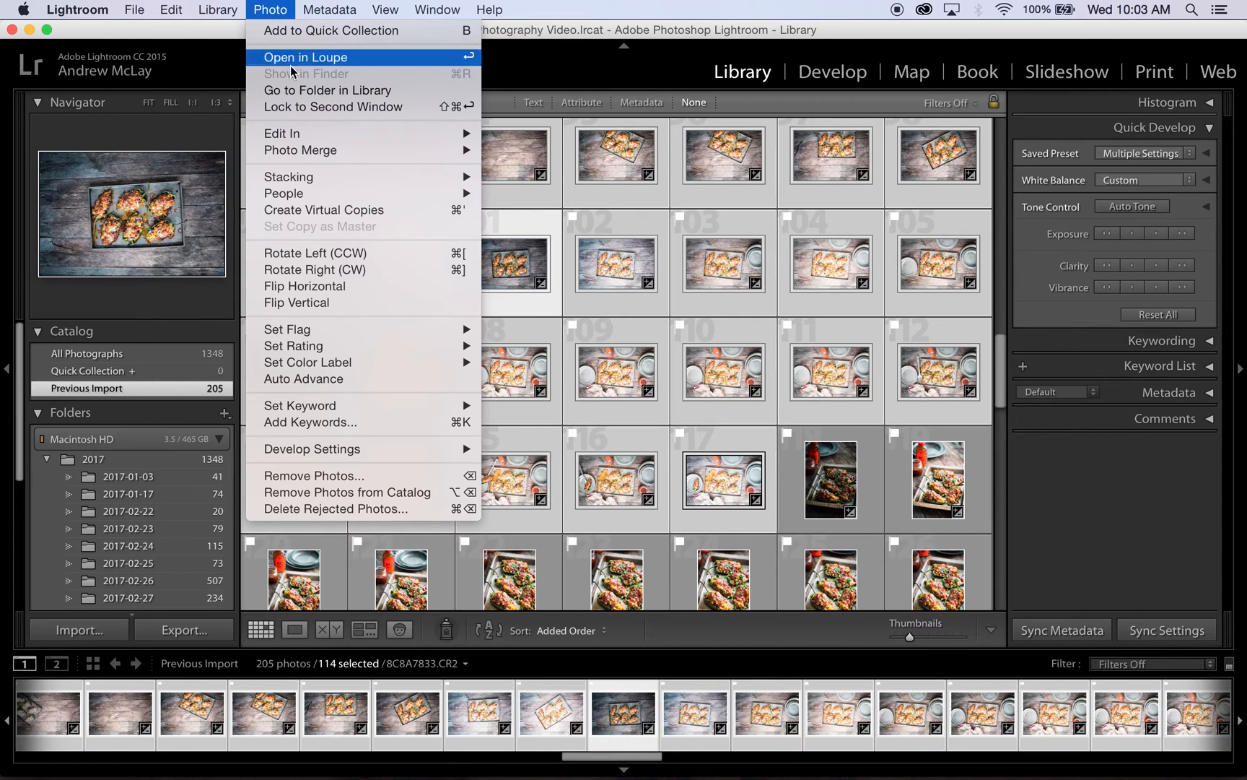
mouse_move(312, 449)
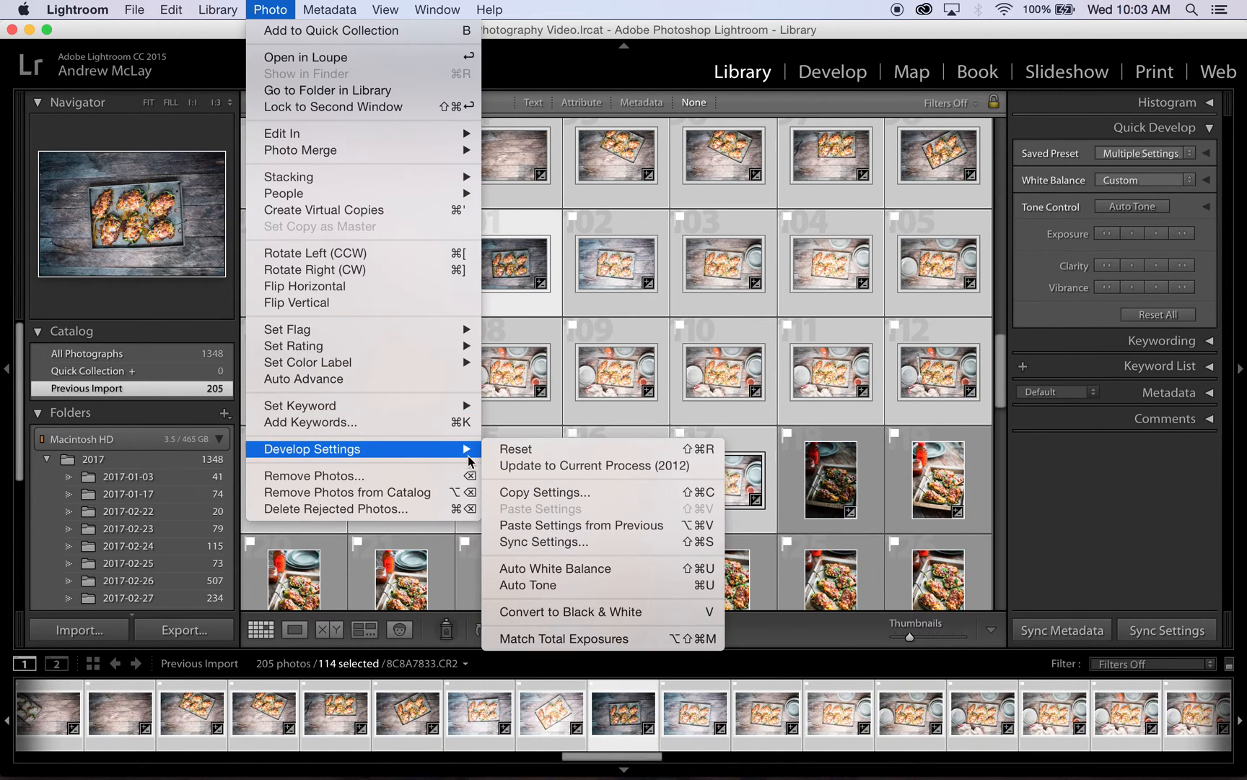
mouse_move(552, 645)
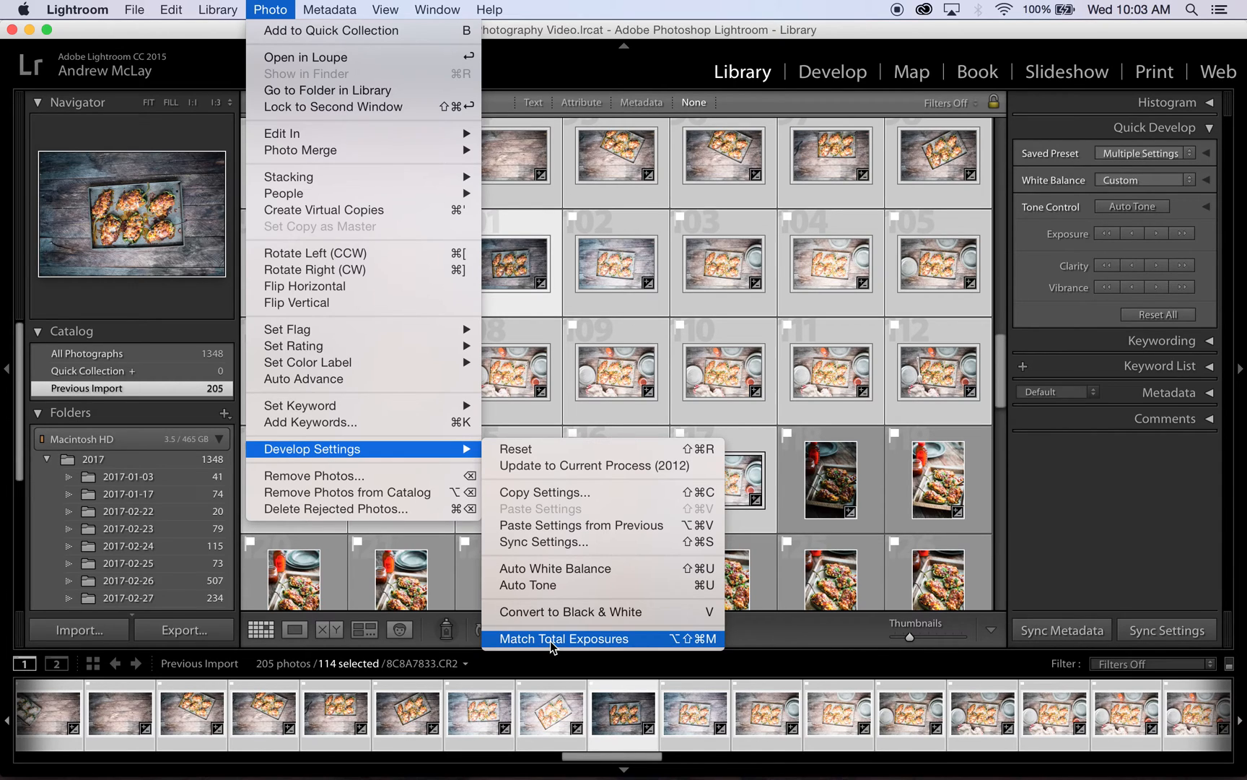
left_click(565, 638)
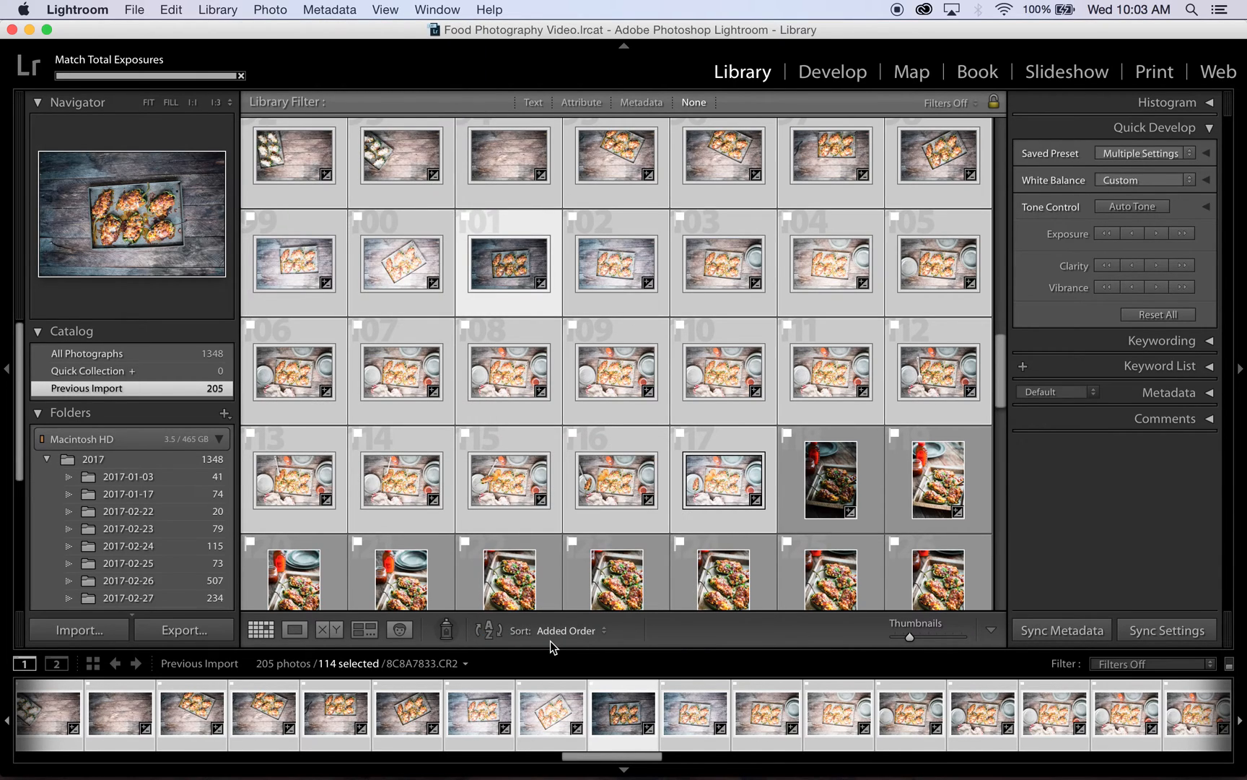